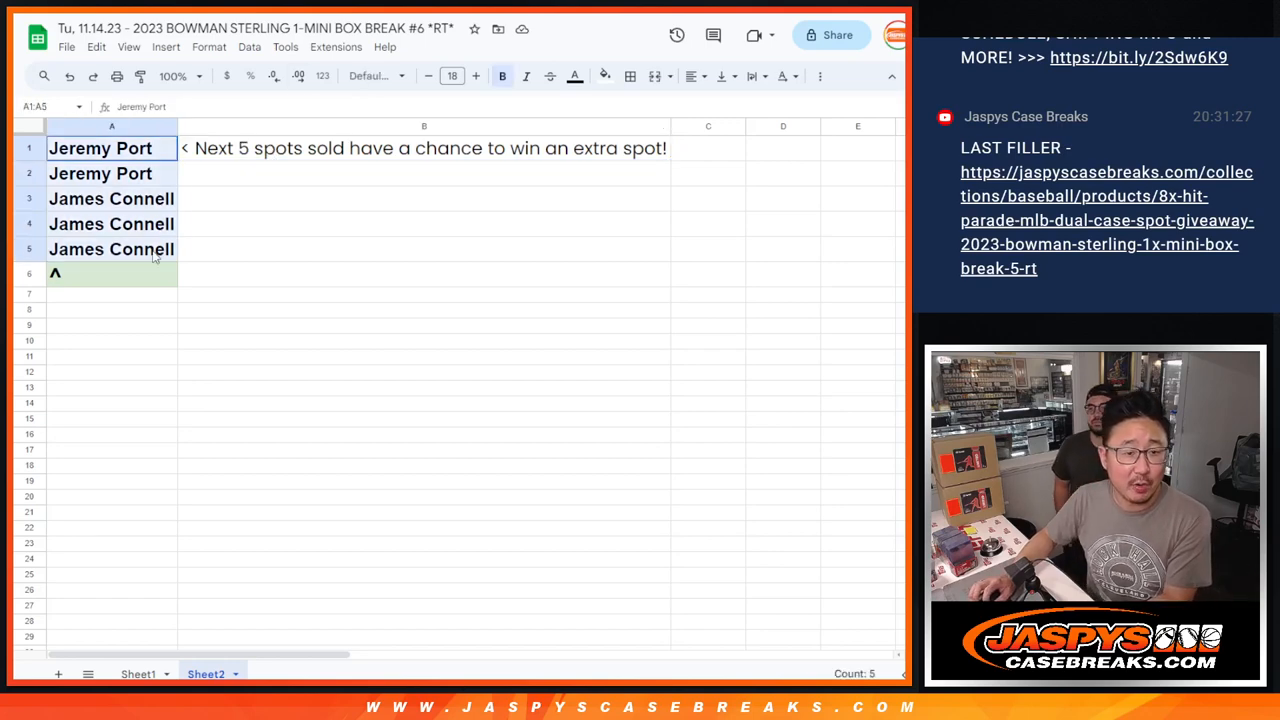
Step: Bring the five buyer names from Sheets column A into the List Randomizer's item box
left_click(254, 28)
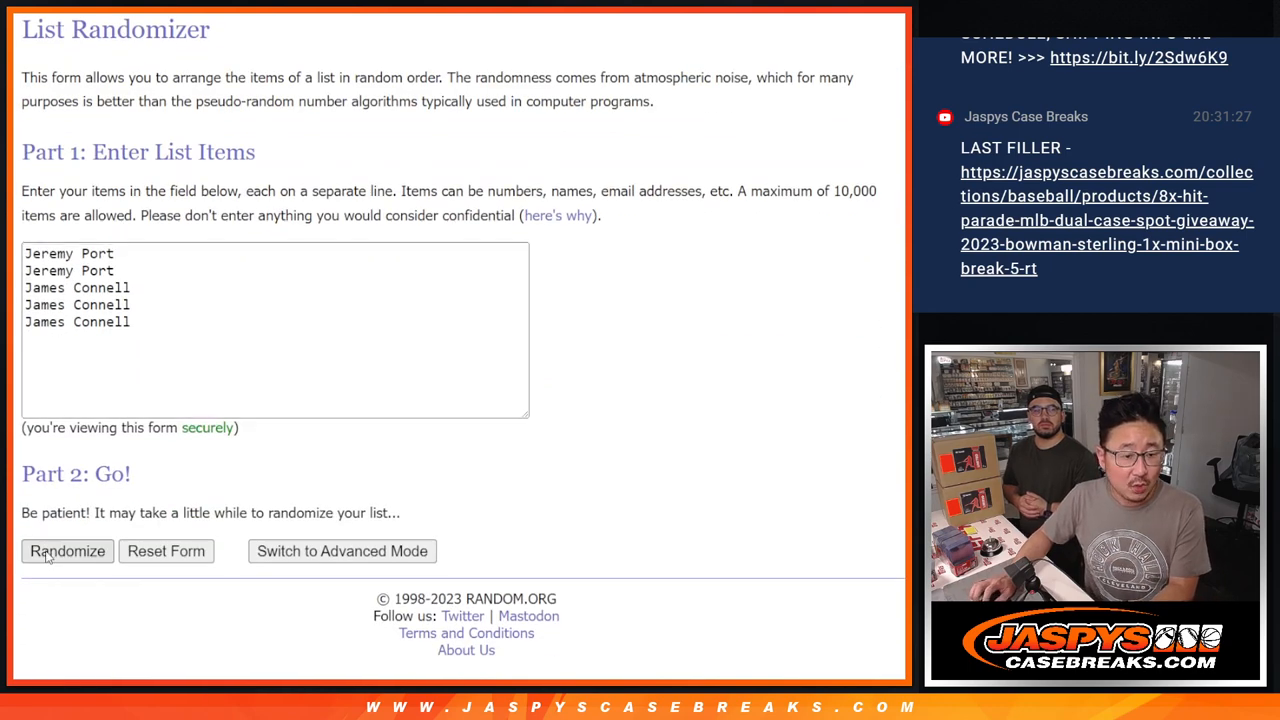
left_click(68, 552)
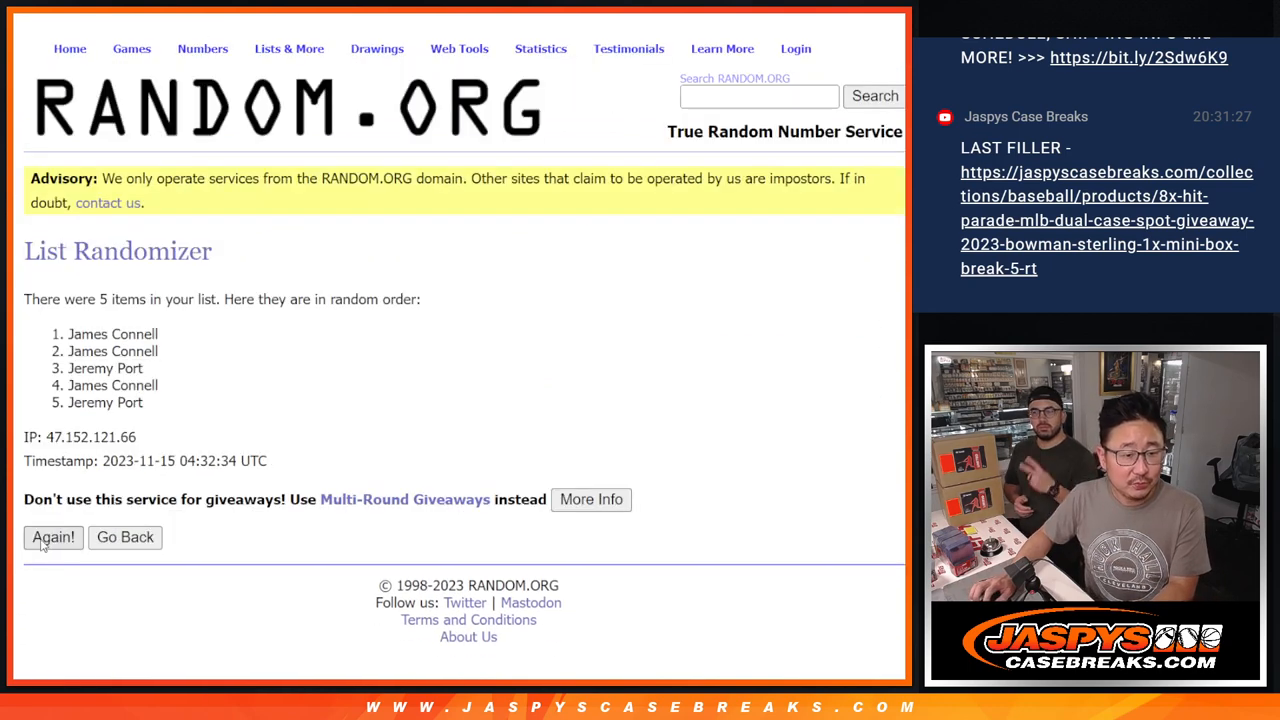
left_click(52, 536)
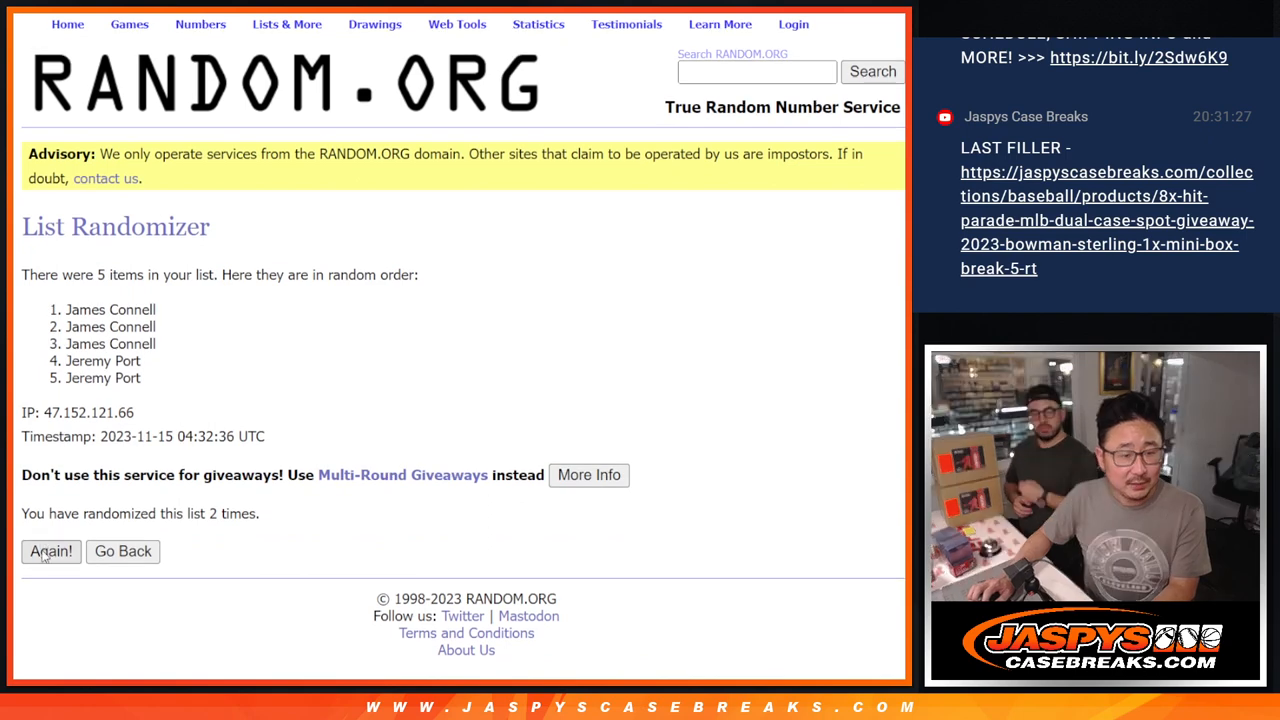
left_click(50, 552)
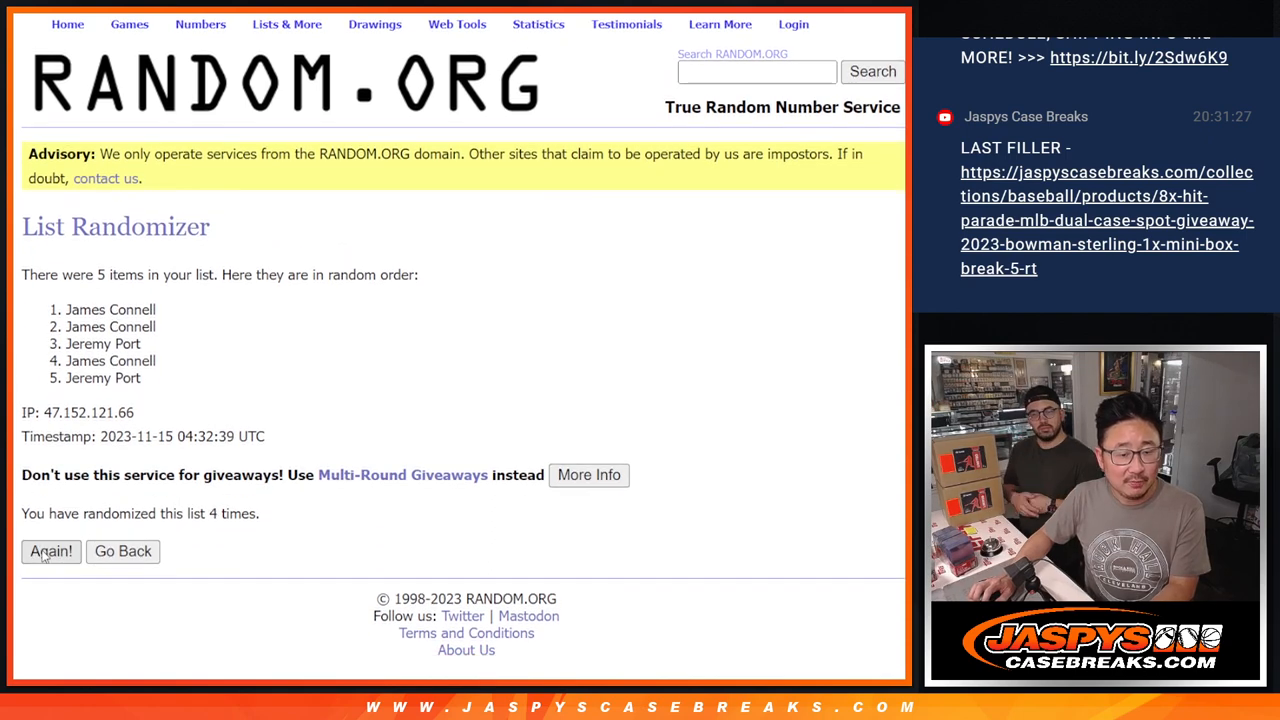
left_click(50, 552)
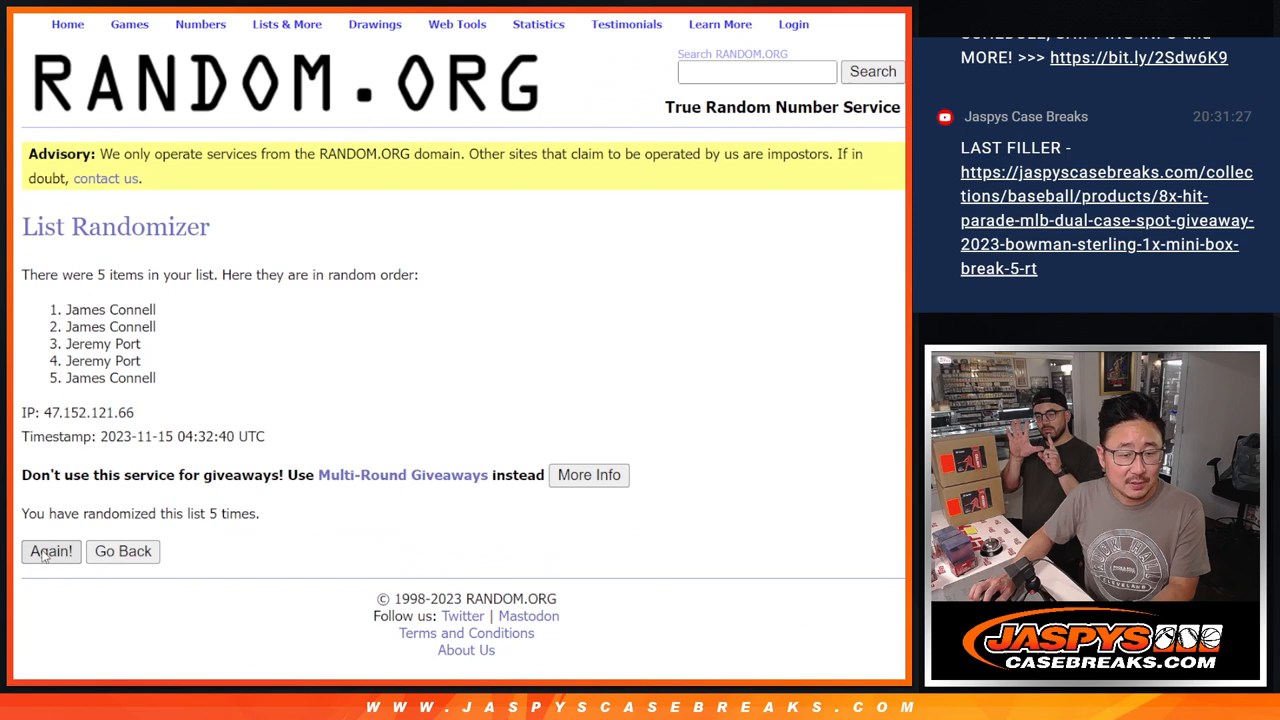
left_click(50, 552)
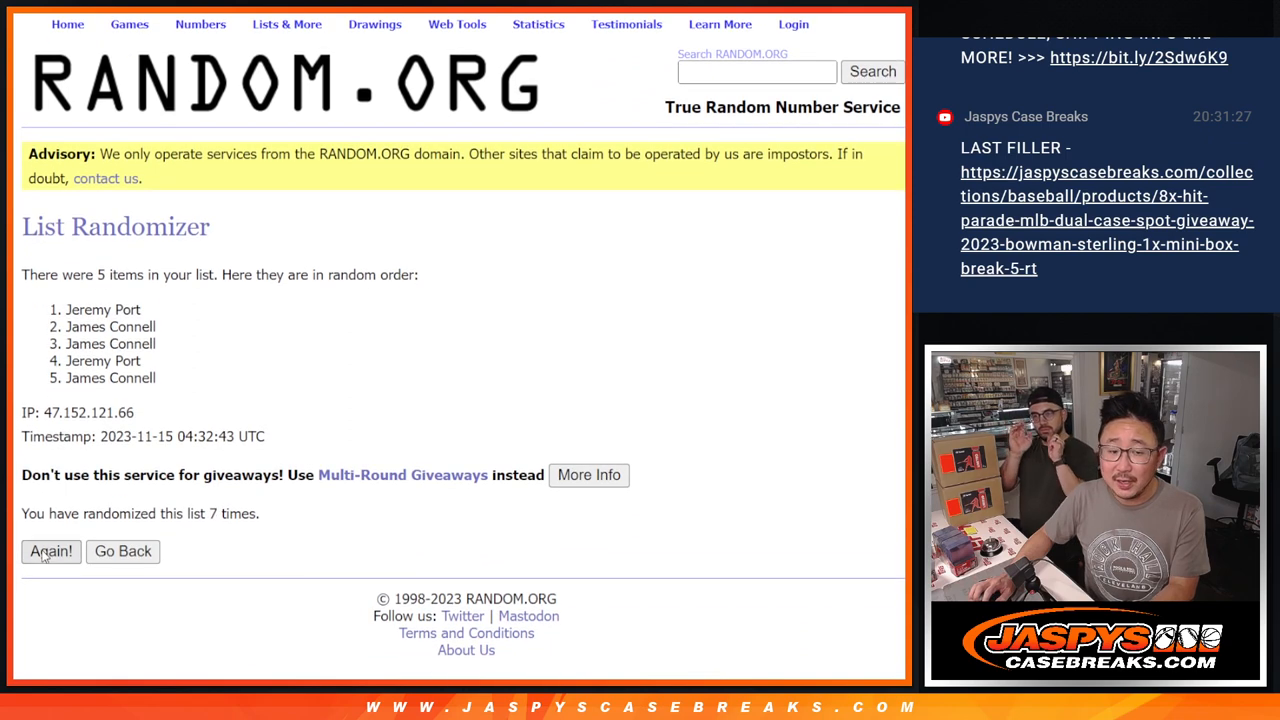
left_click(52, 552)
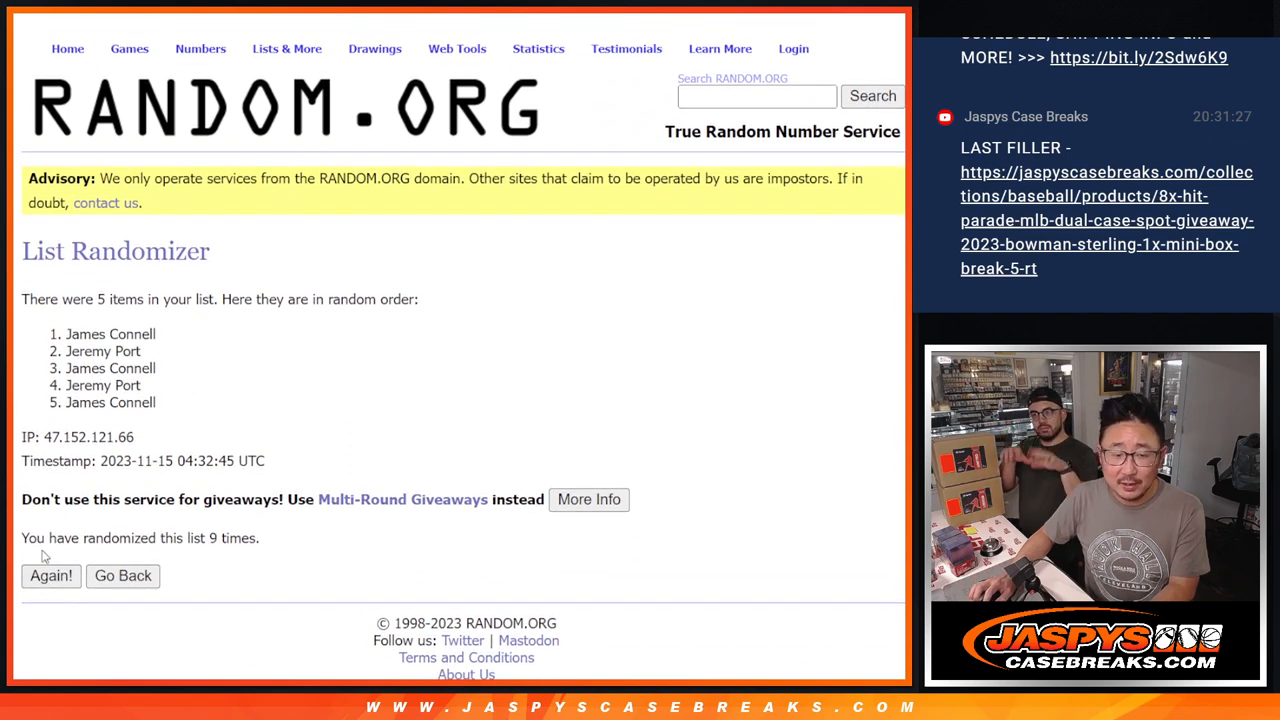
left_click(52, 576)
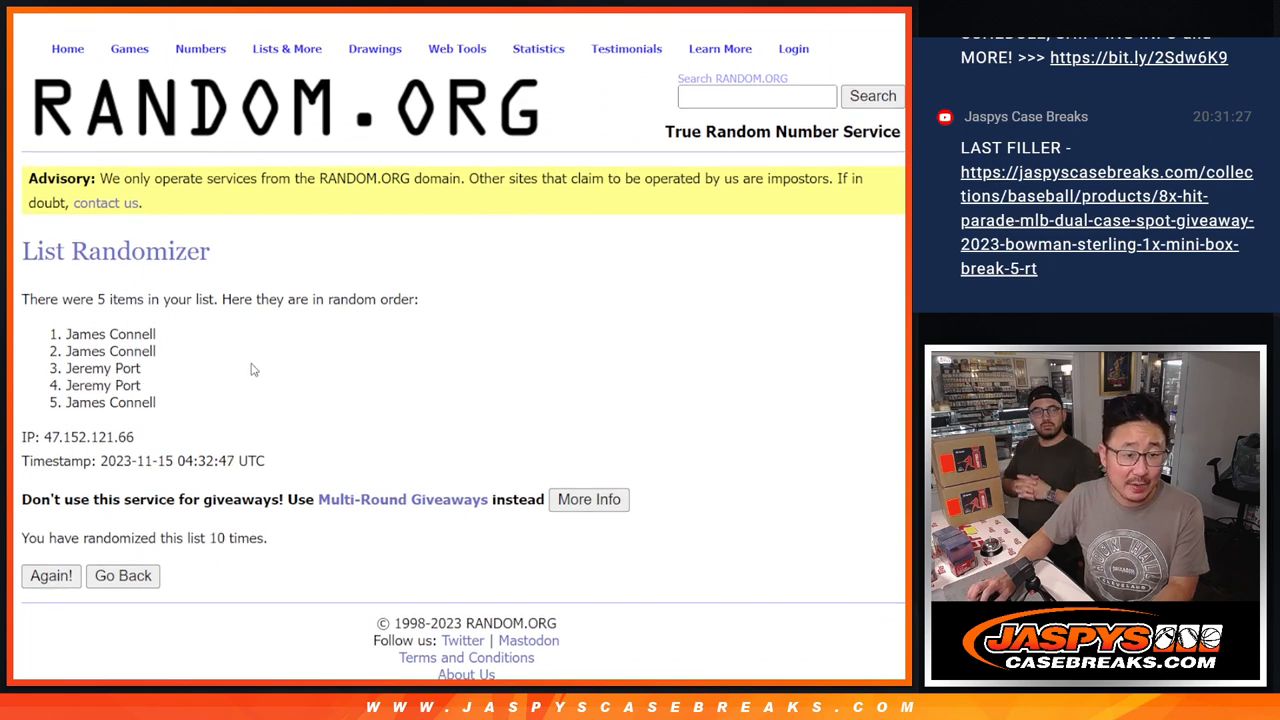